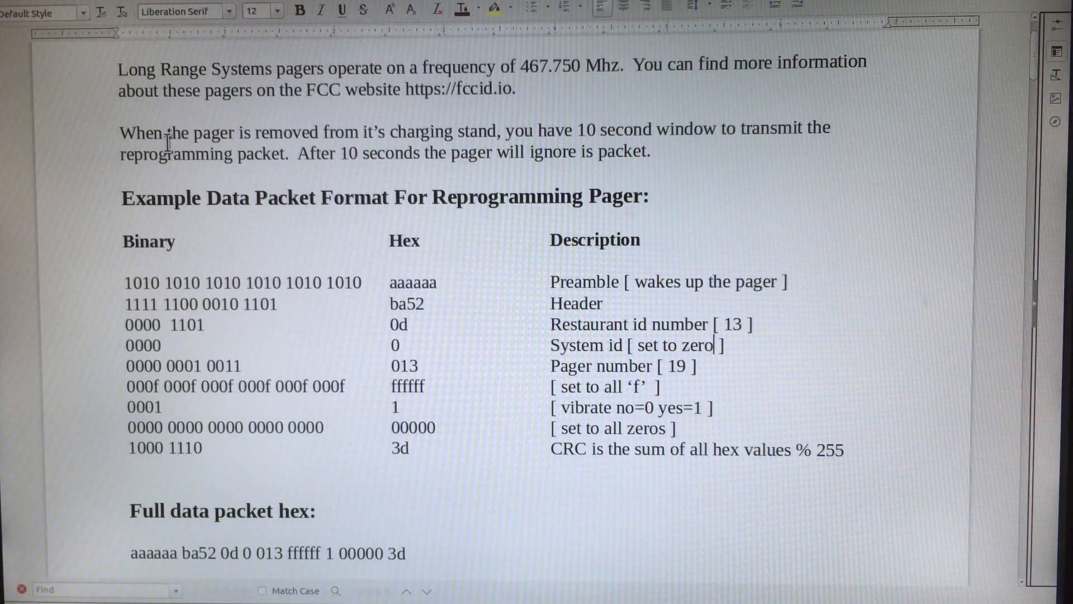
mouse_move(287, 117)
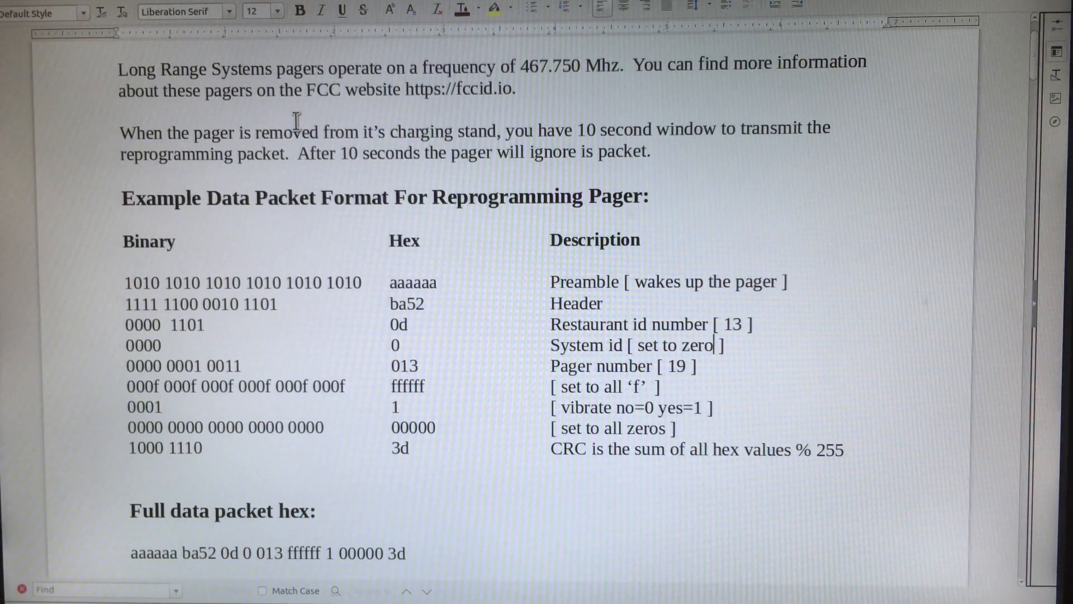
mouse_move(307, 161)
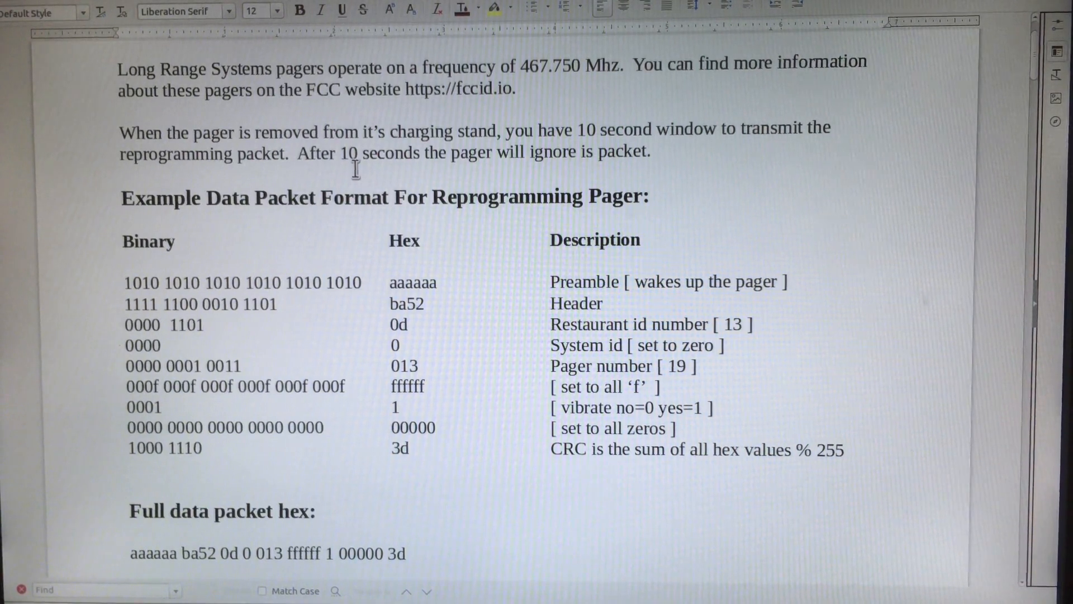
Step: Select the pager number 19 and retype it as 9
click(719, 345)
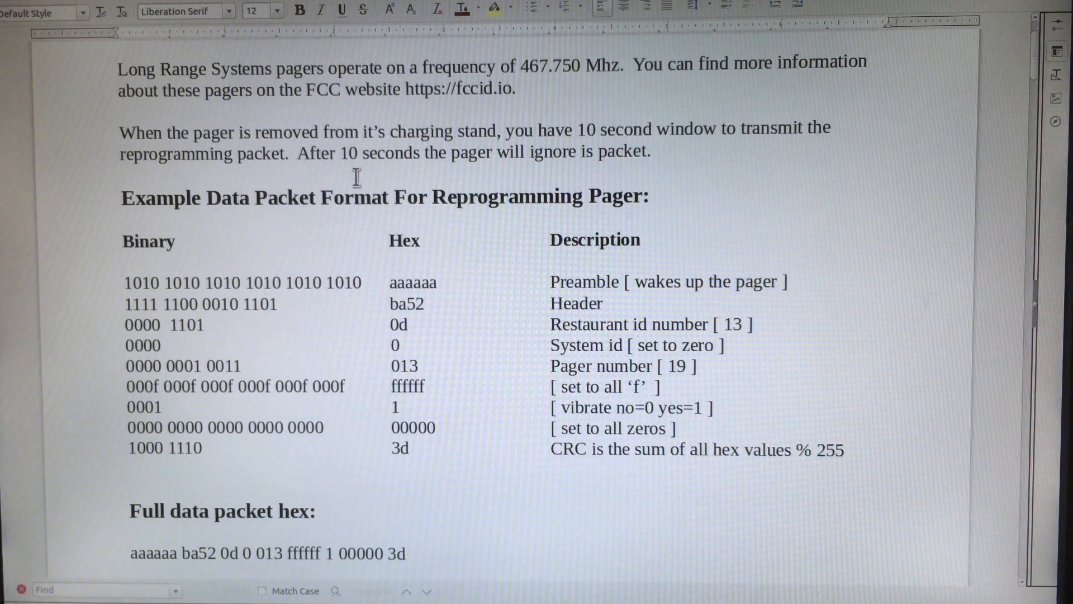
click(719, 345)
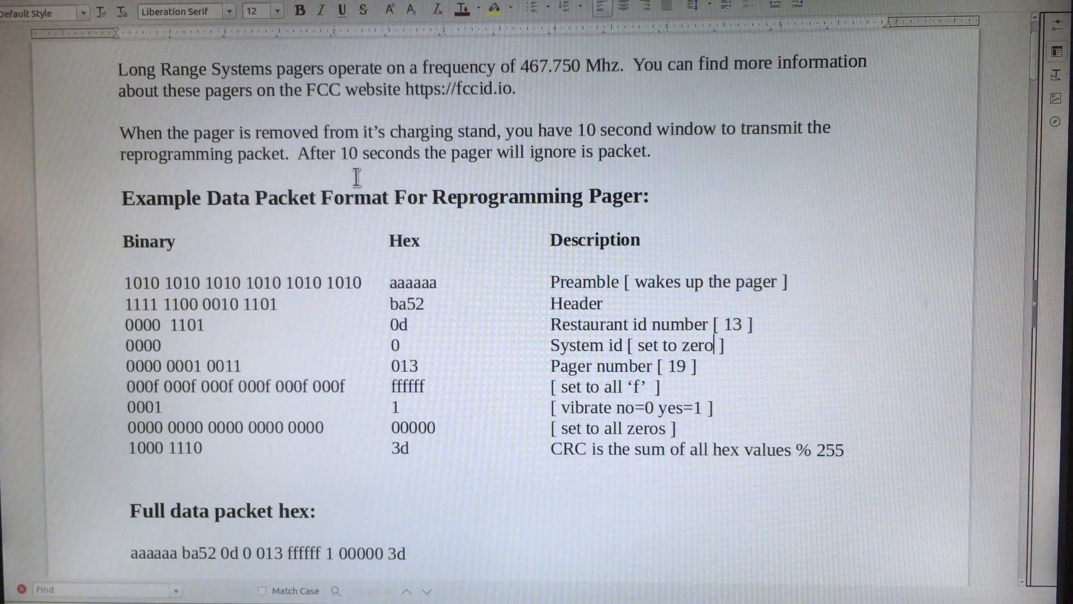
mouse_move(196, 228)
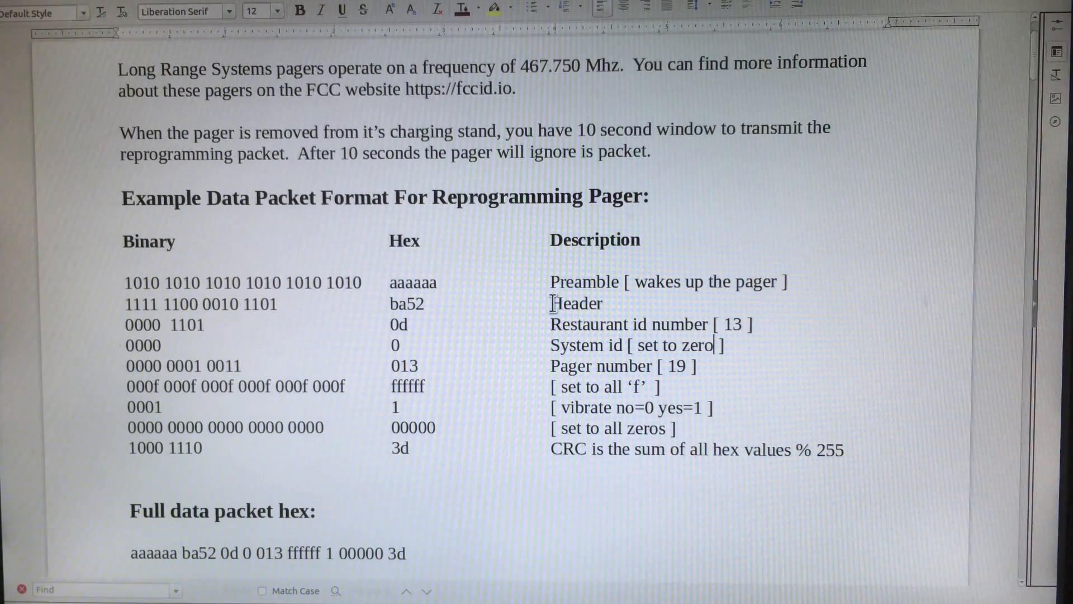
mouse_move(445, 304)
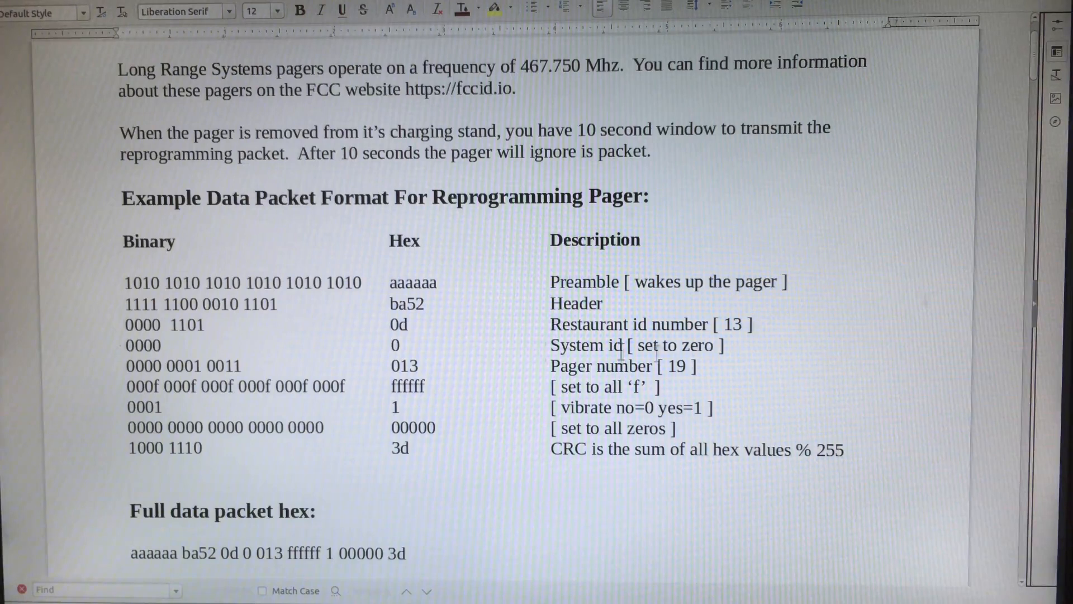
double_click(677, 345)
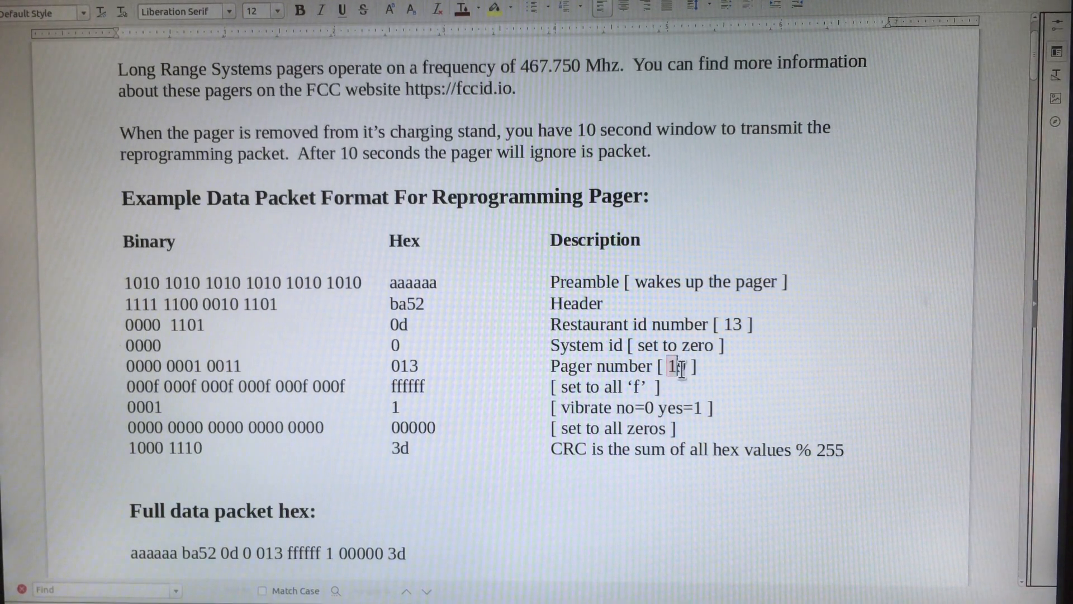
text(9)
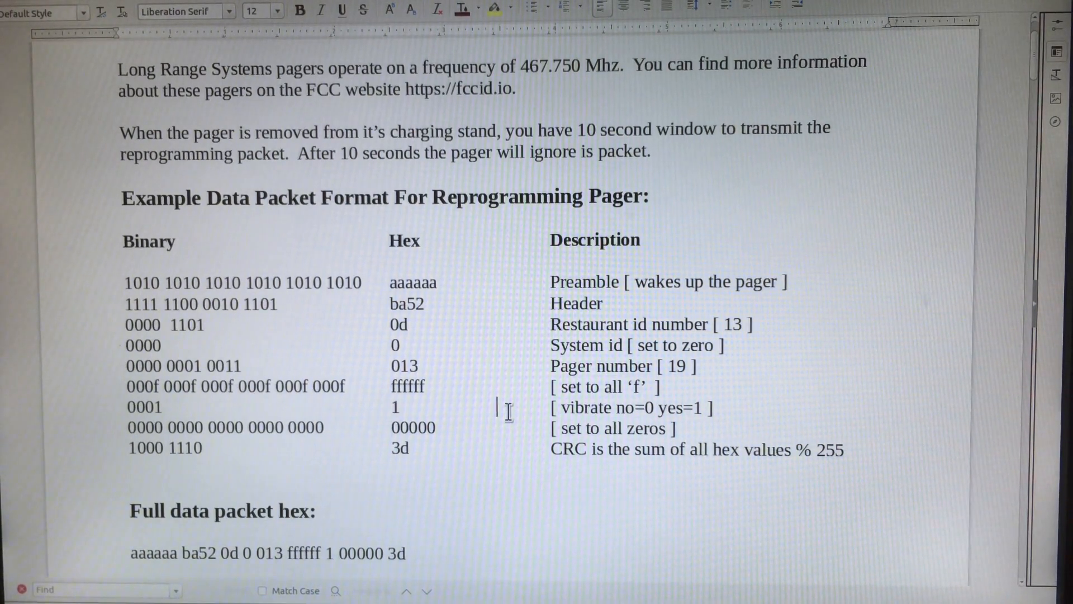
mouse_move(678, 408)
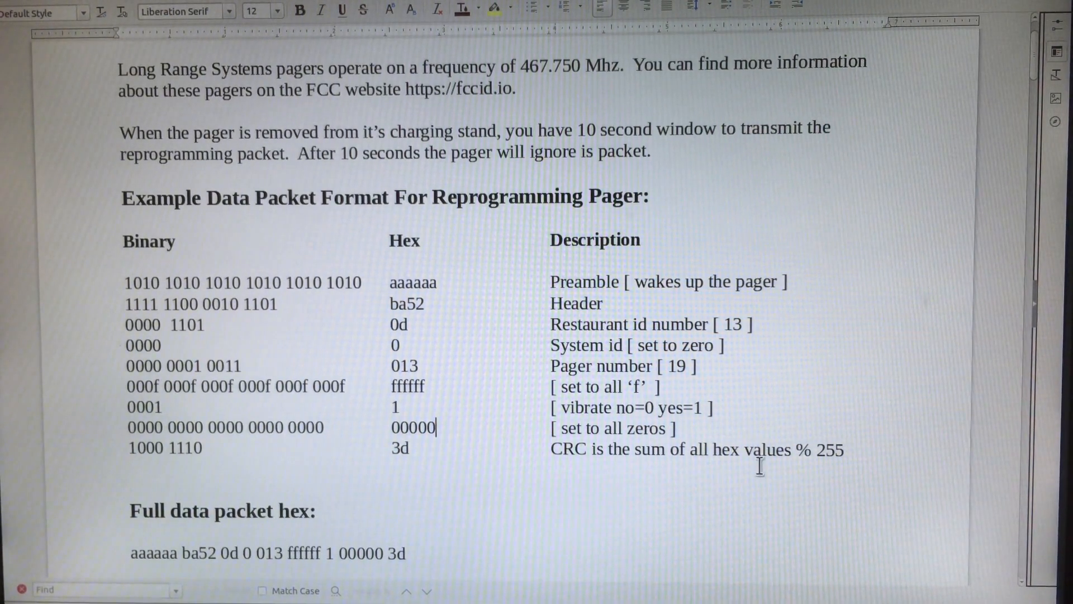
mouse_move(802, 477)
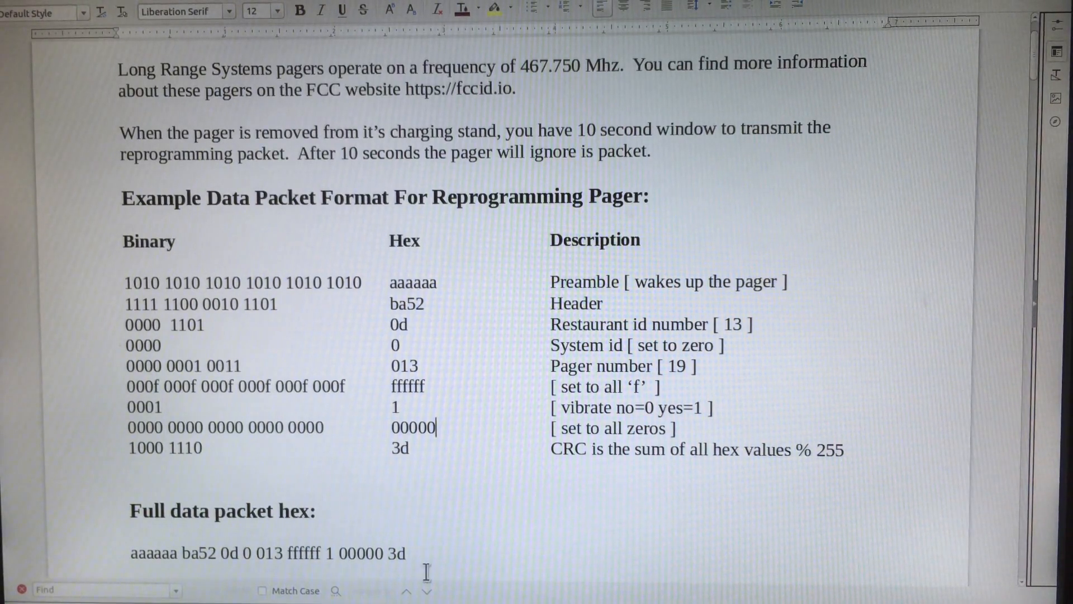
Step: Scroll to the 'Decoded data packet in binary' and 'Manchester encoded data' sections
scroll(down, 3)
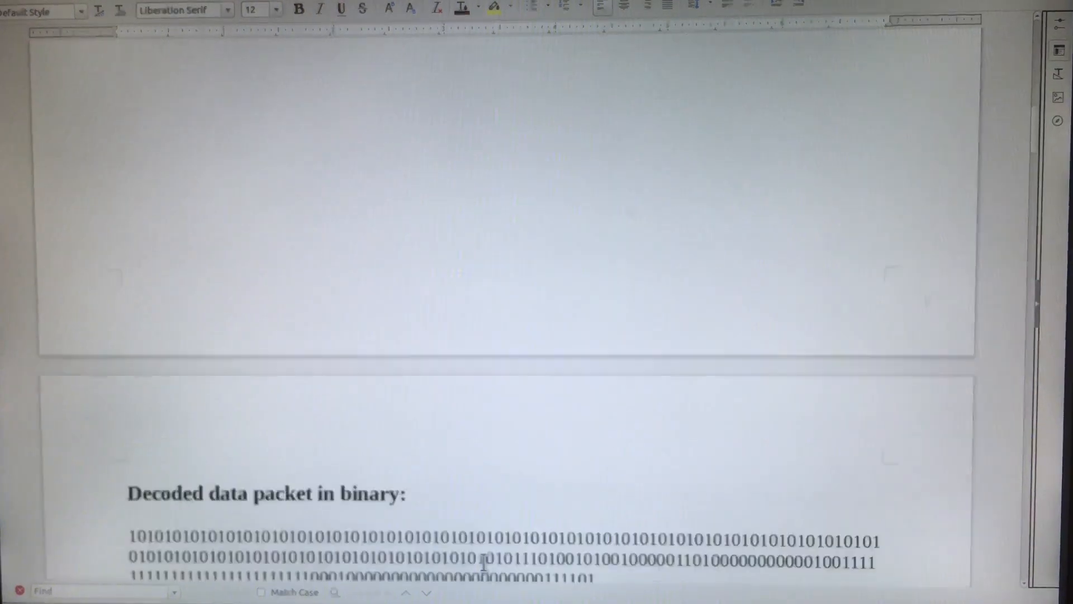
scroll(down, 3)
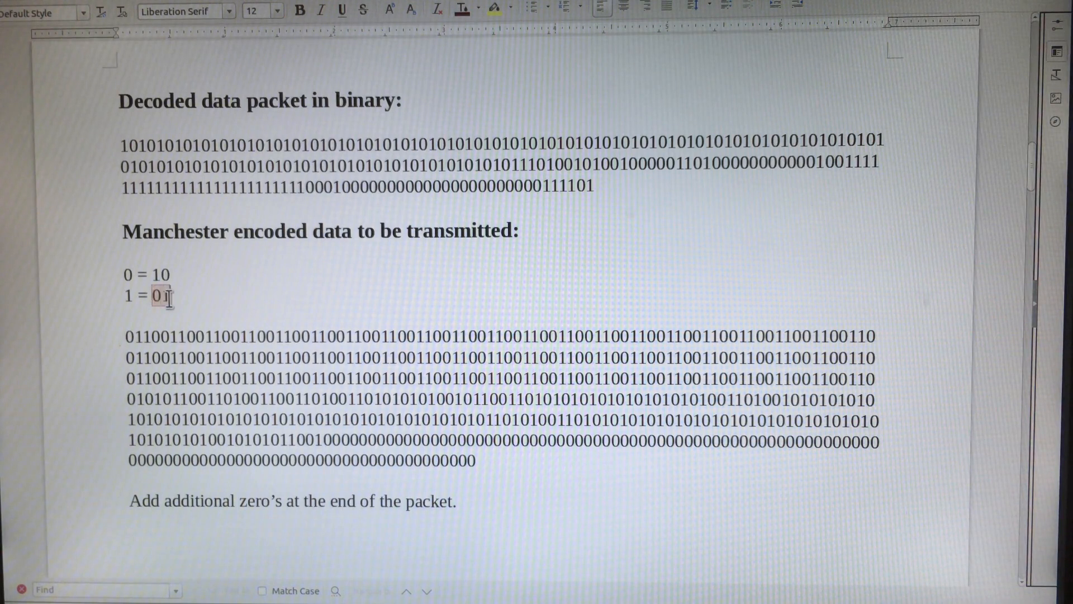
click(129, 143)
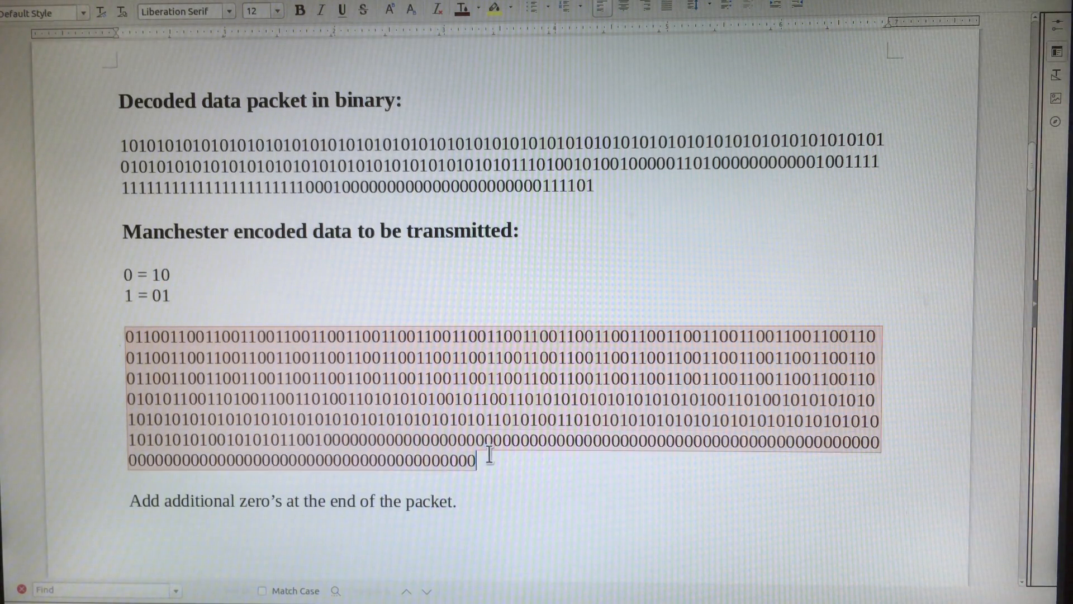
click(267, 358)
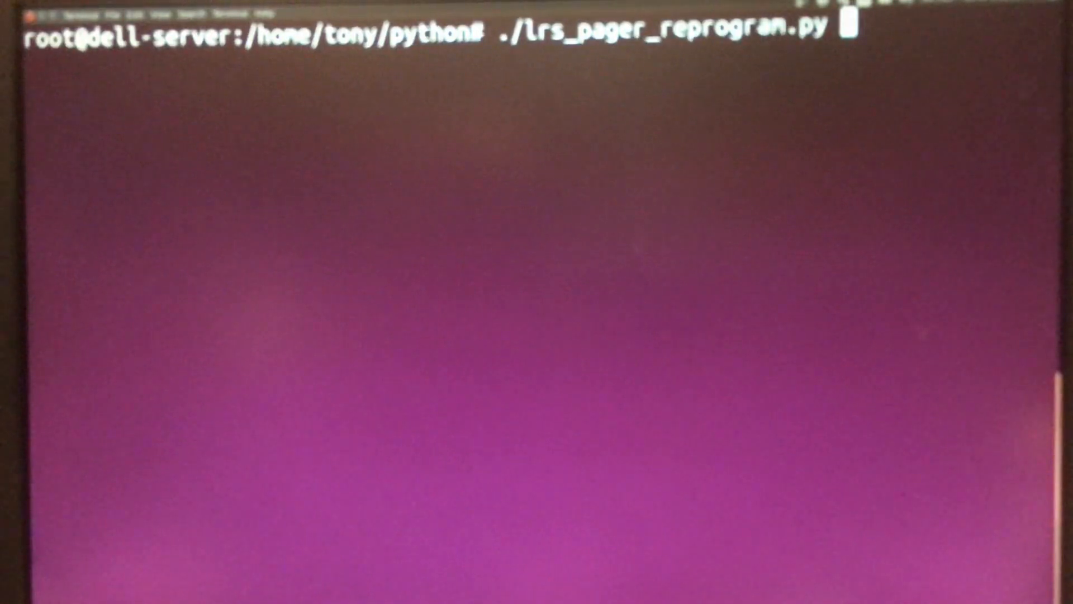
Step: Run ./lrs_pager_reprogram.py, giving restaurant id 1 and pager number 241
key(Return)
text(1)
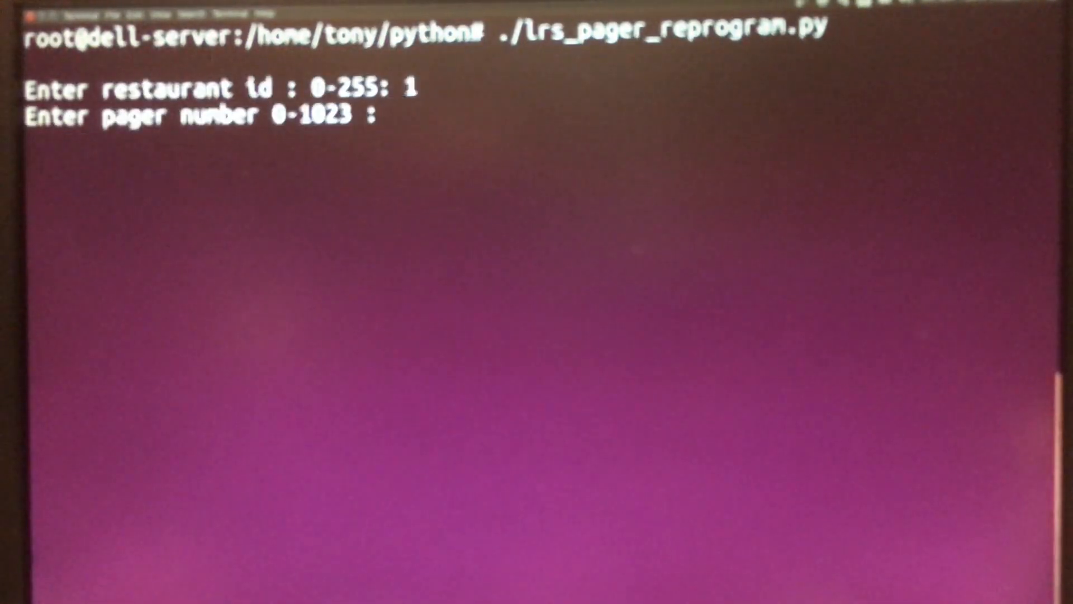
text(241)
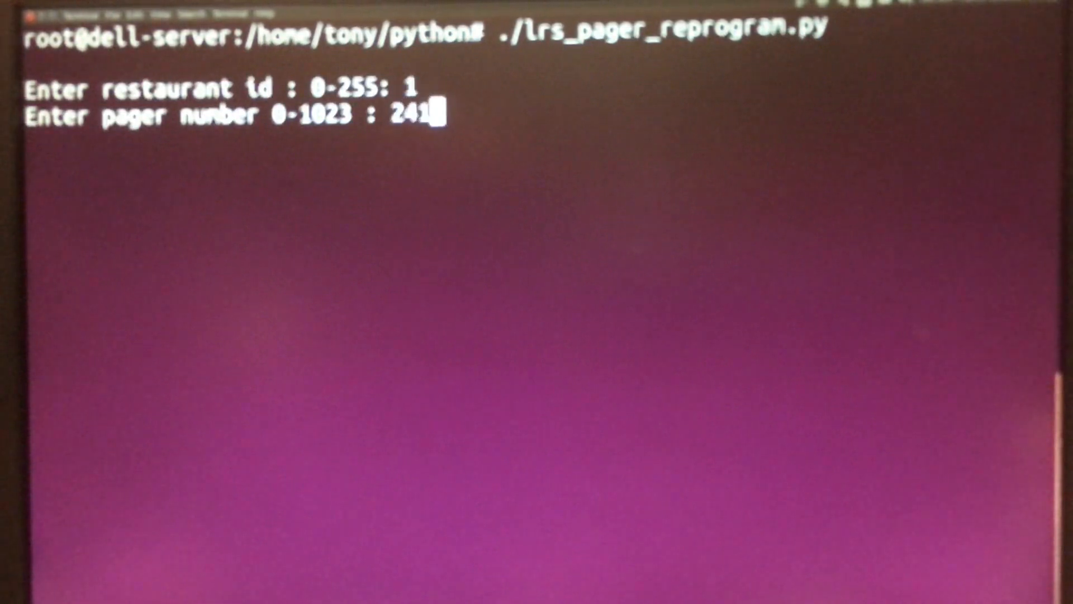
key(Return)
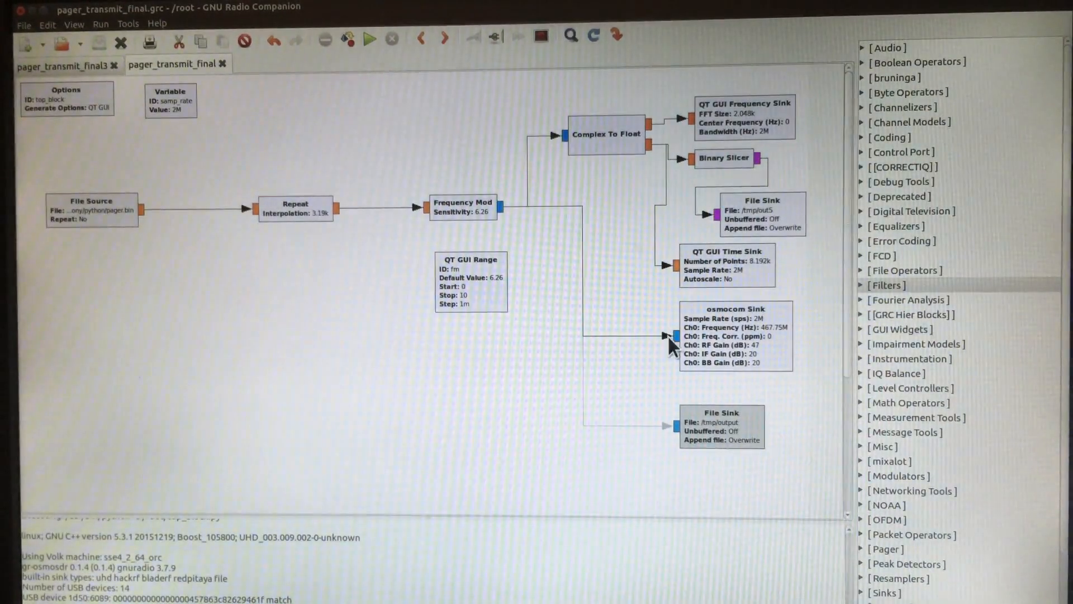
mouse_move(729, 342)
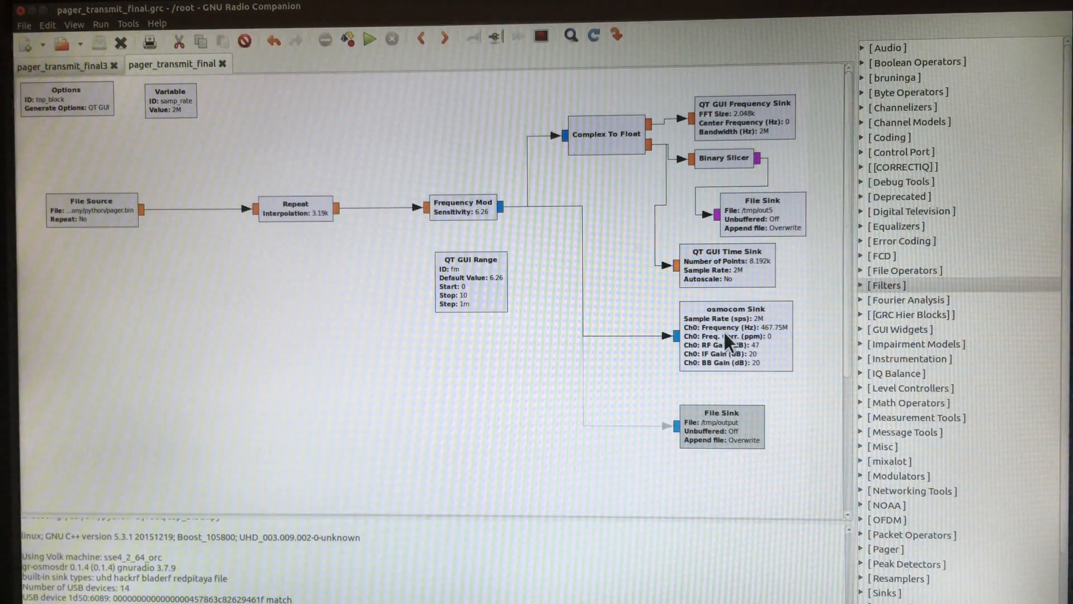
mouse_move(577, 283)
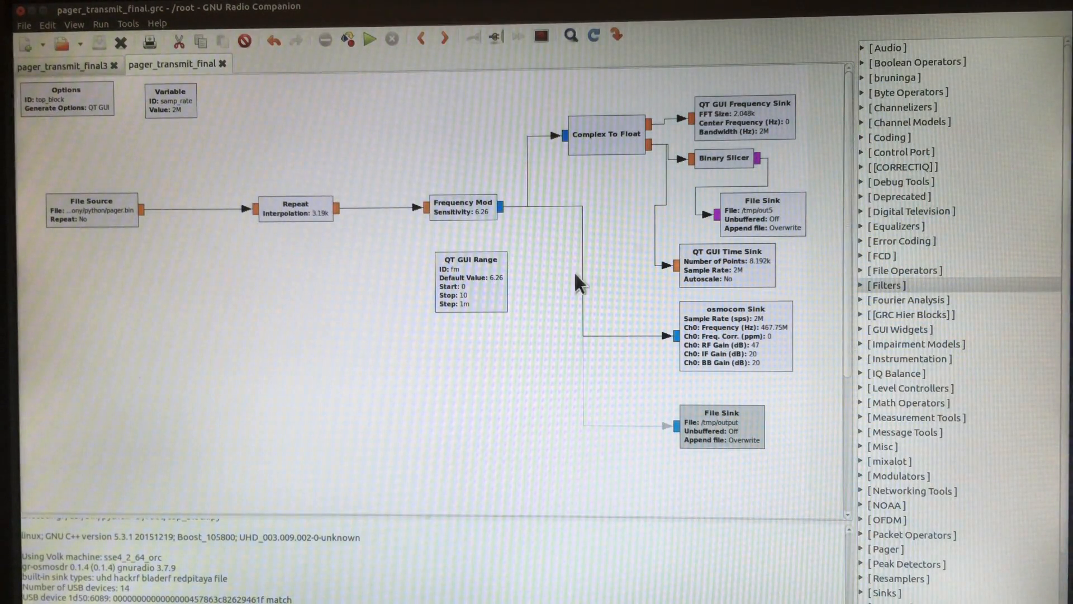
mouse_move(410, 133)
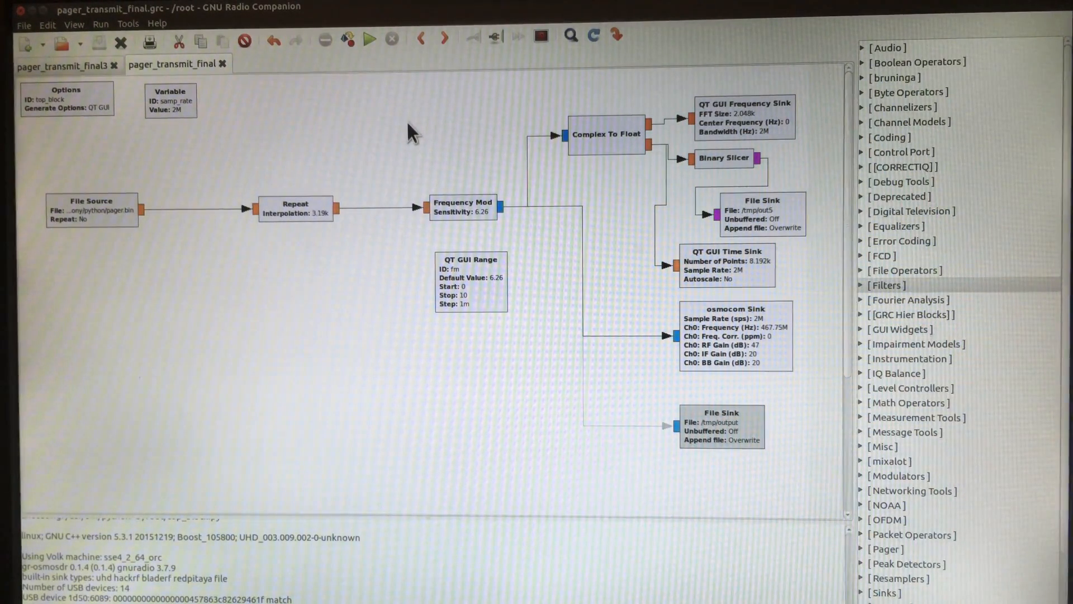
Step: Execute the pager transmit flowgraph and inspect a point on the time-domain waveform
click(368, 38)
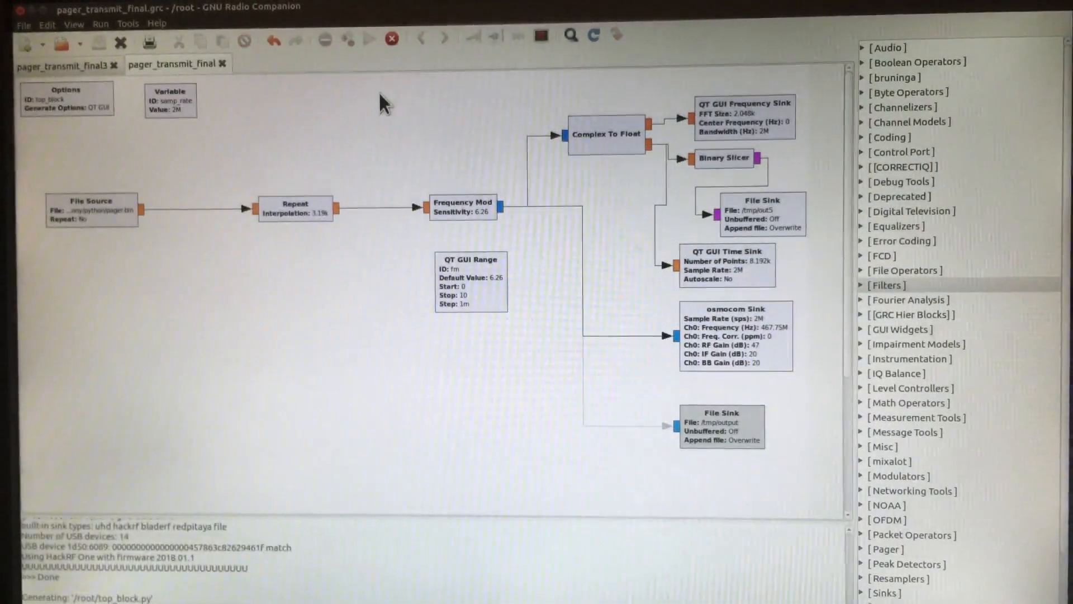
click(368, 39)
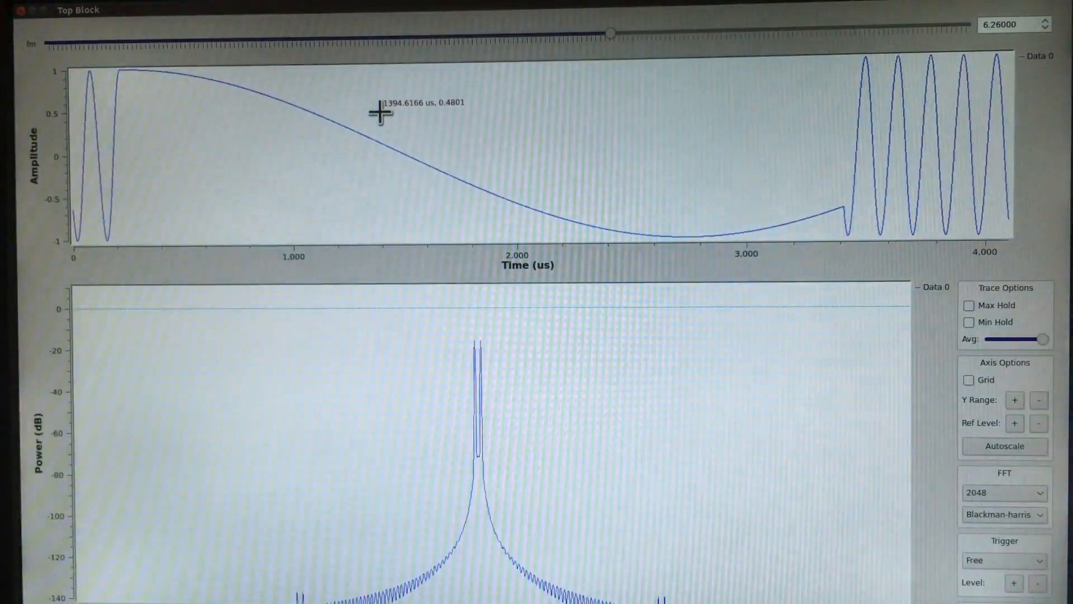